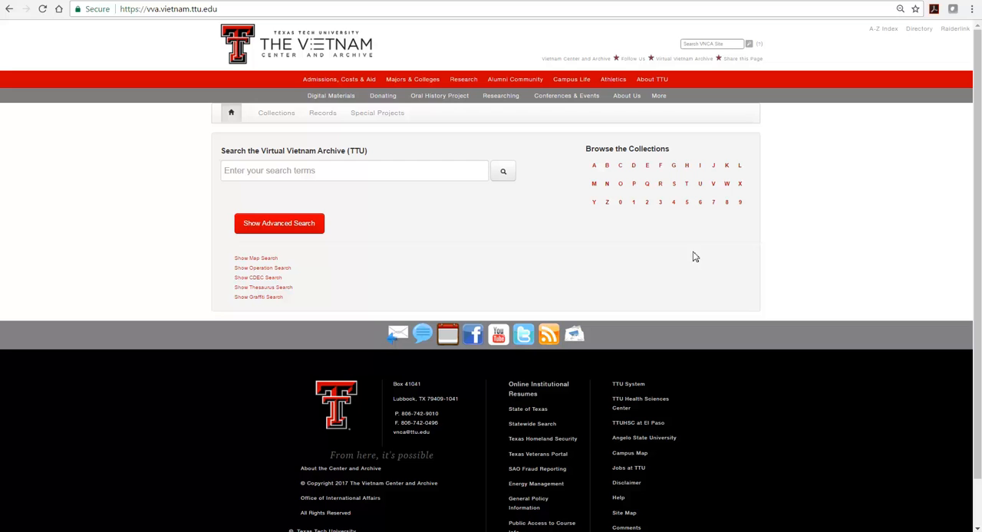
Step: Switch from the simple search box to the Advanced Search form
{"action": "left_click", "coordinate": [278, 223]}
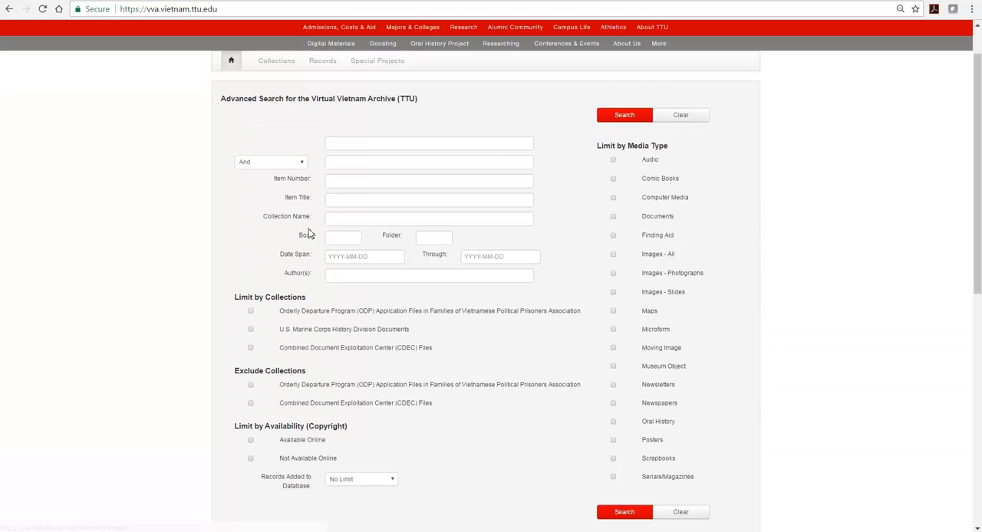
{"action": "mouse_move", "coordinate": [567, 188]}
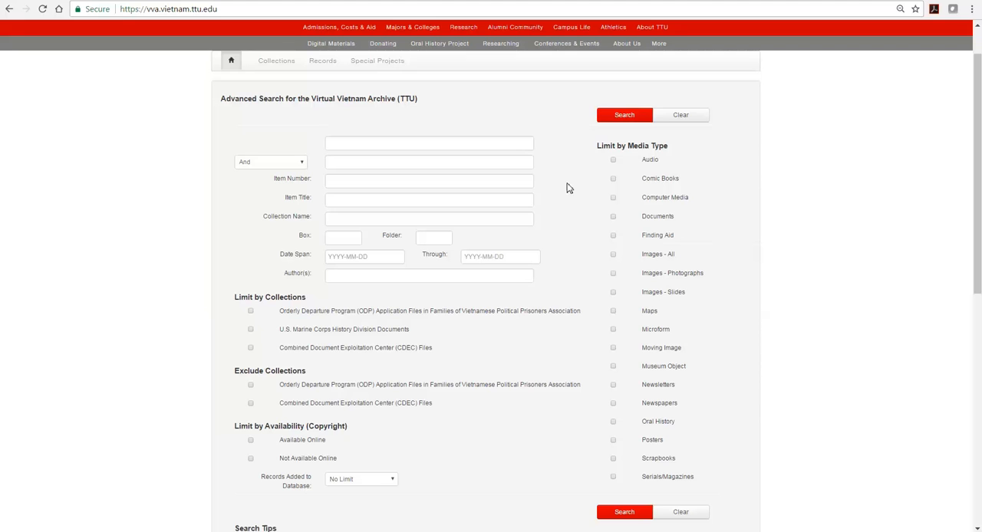
{"action": "mouse_move", "coordinate": [575, 190]}
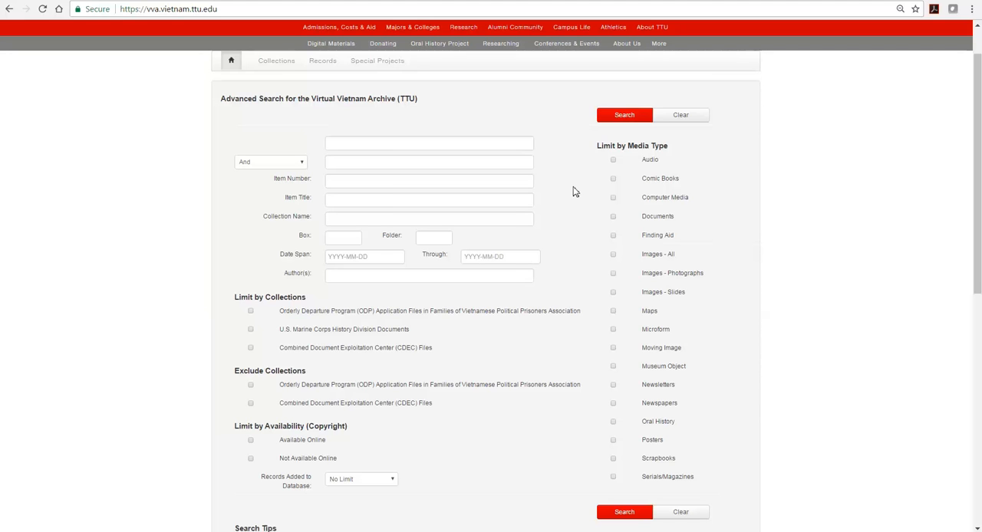
Step: Search for "5th special forces" AND "an khe", getting 18 results
{"action": "left_click", "coordinate": [428, 143]}
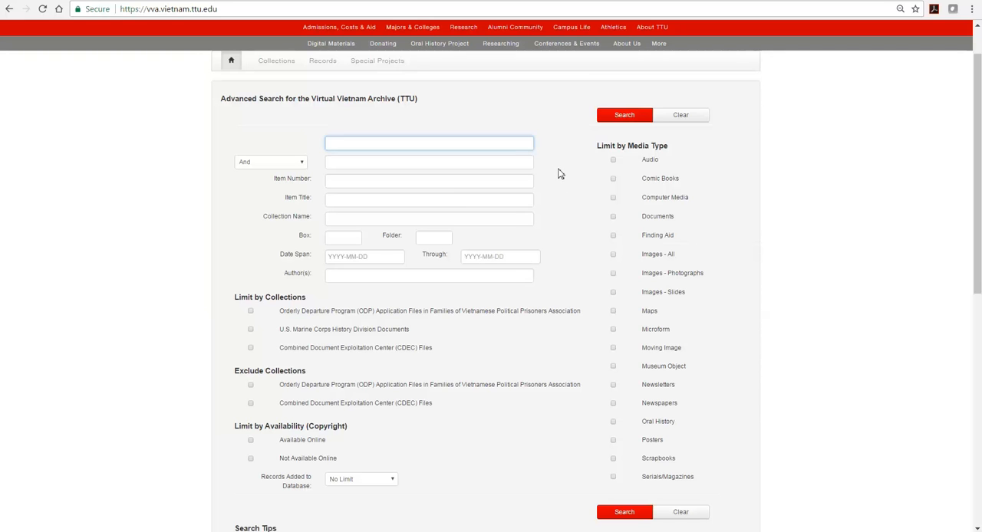
{"action": "type", "text": "1"}
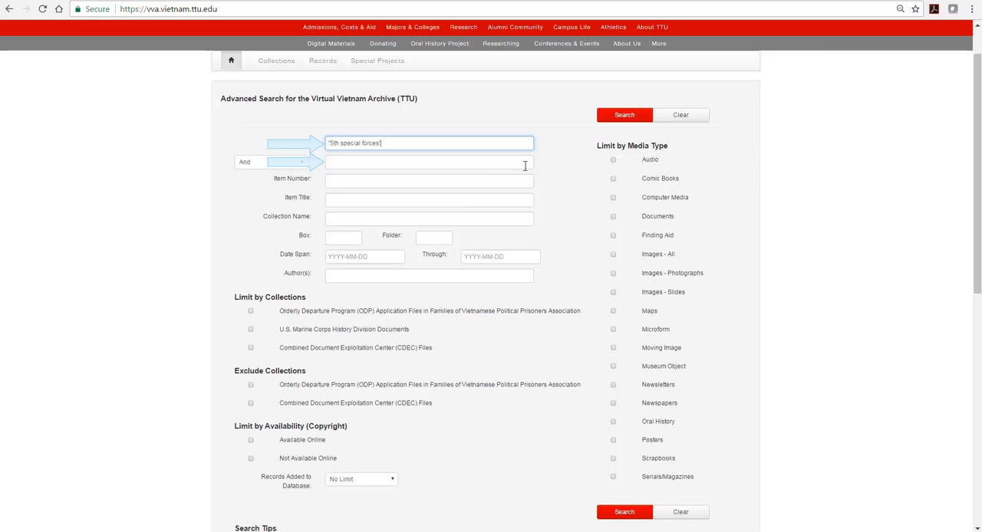
{"action": "left_click", "coordinate": [428, 162]}
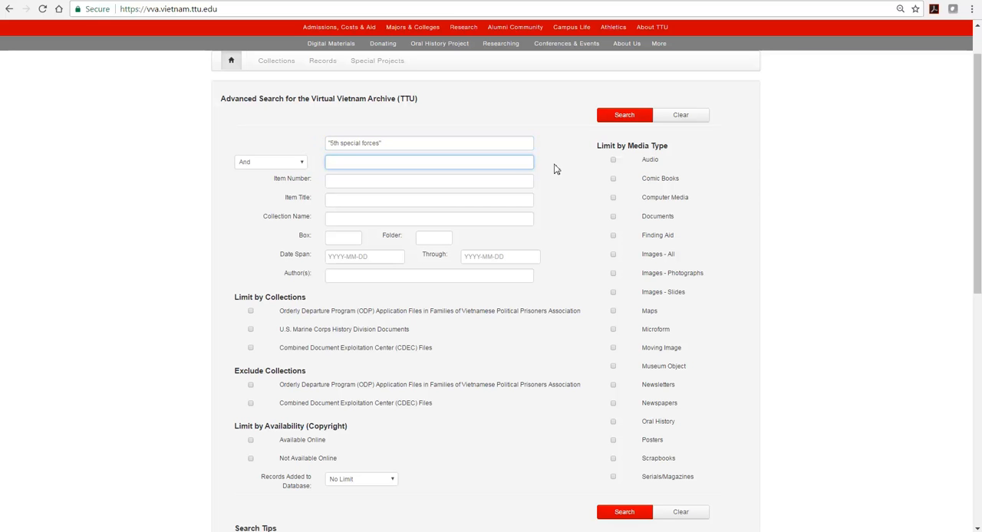
{"action": "type", "text": "\"an kh"}
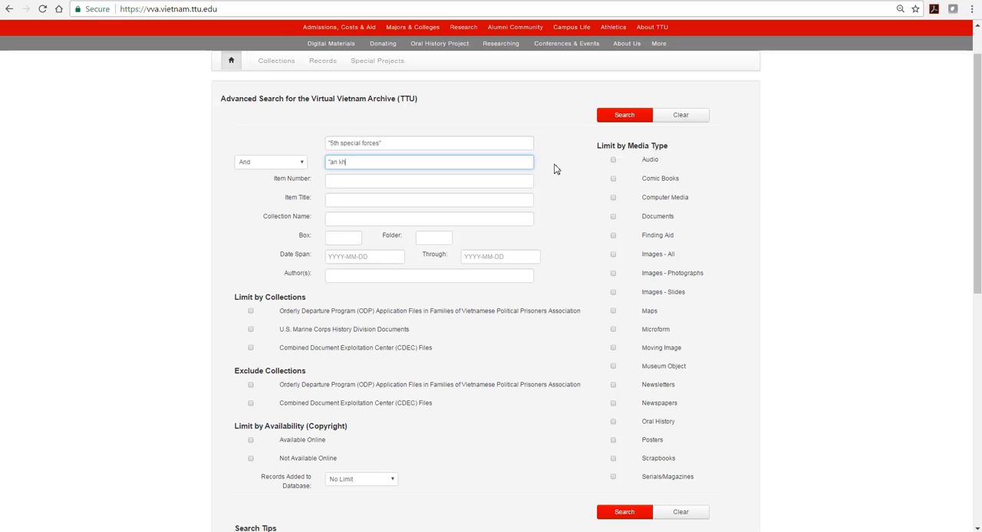
{"action": "type", "text": "e"}
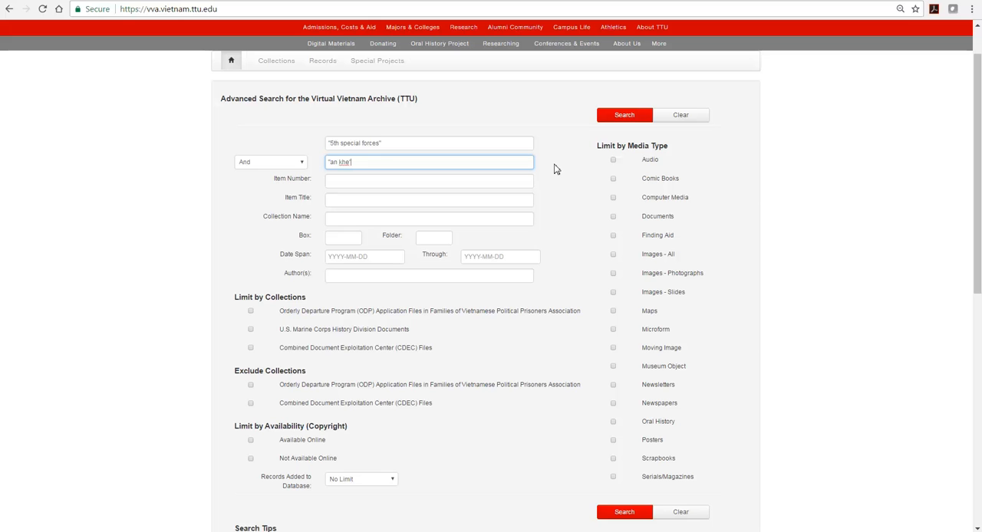
{"action": "type", "text": "\""}
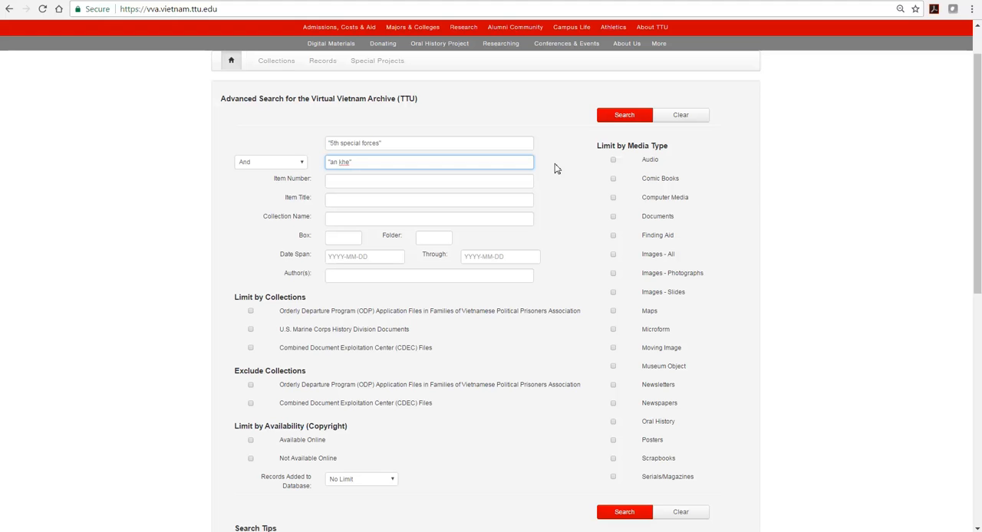
{"action": "left_click", "coordinate": [623, 114]}
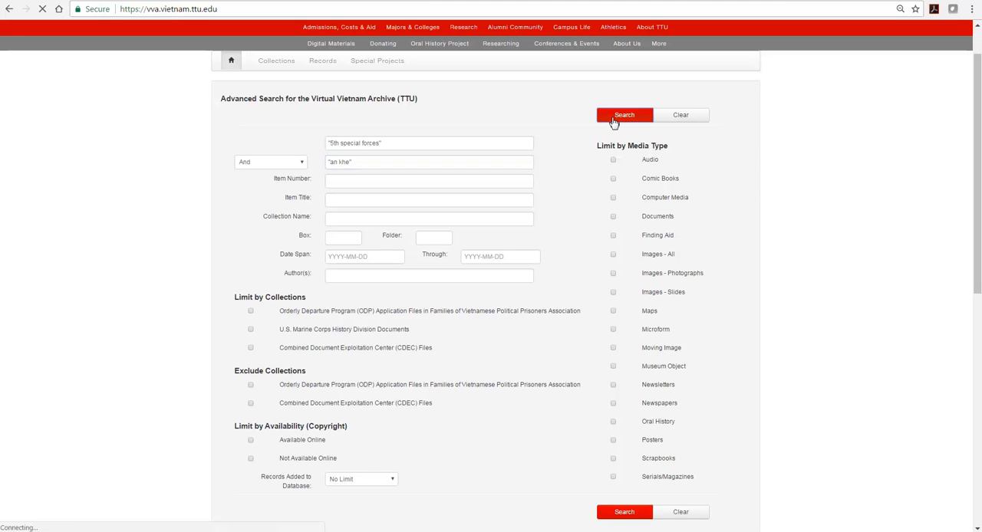
{"action": "left_click", "coordinate": [623, 114]}
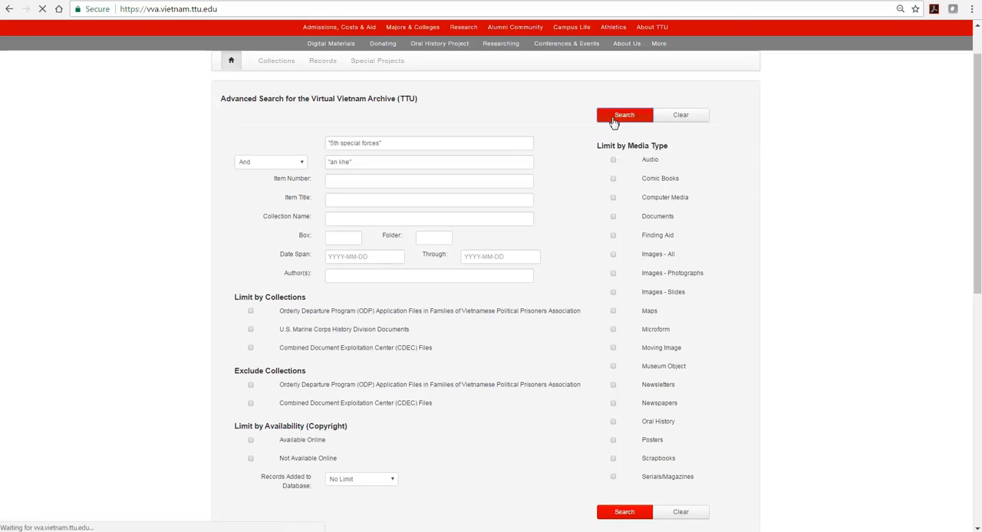
{"action": "left_click", "coordinate": [623, 114]}
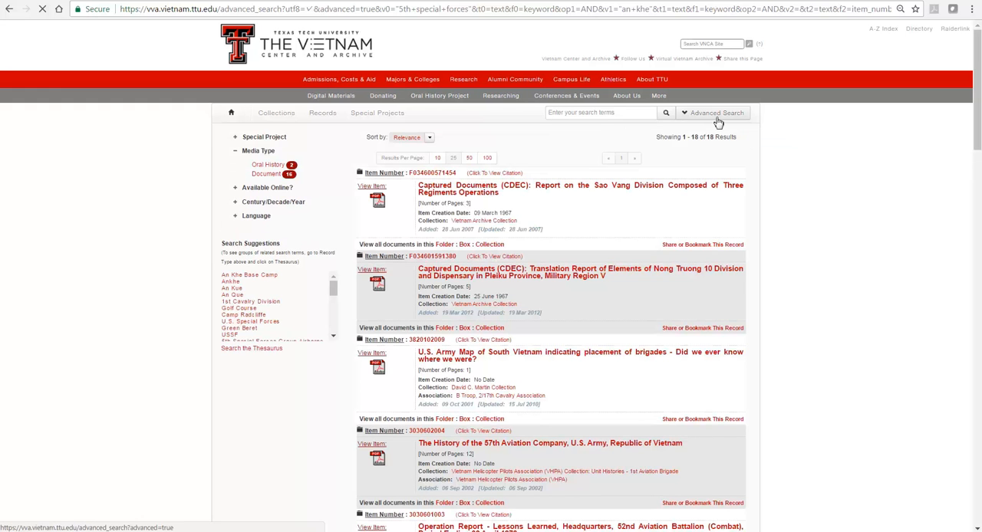
Step: Reopen the advanced search form from the 18-result list
{"action": "left_click", "coordinate": [716, 113]}
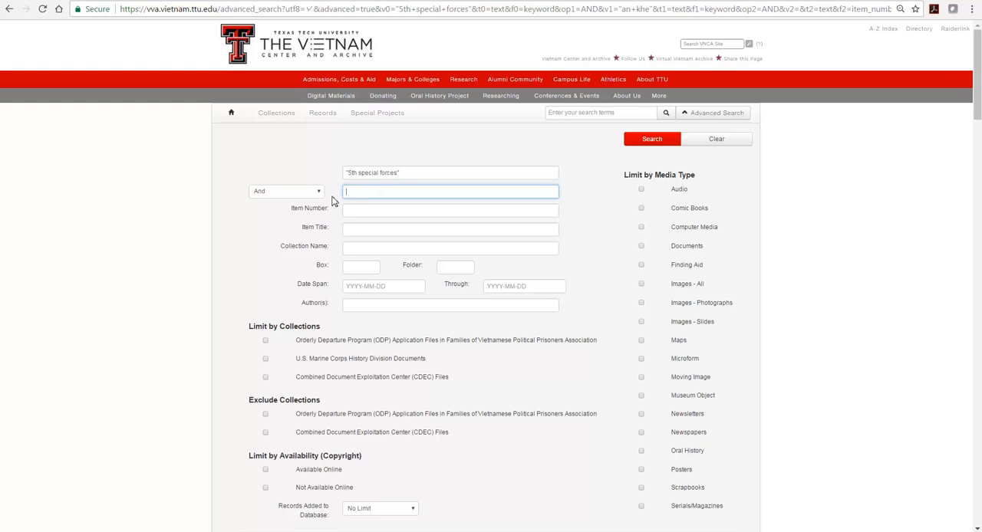
Step: Search "5th special forces" with a 1968 date span start, returning 458 results
{"action": "left_click", "coordinate": [383, 285]}
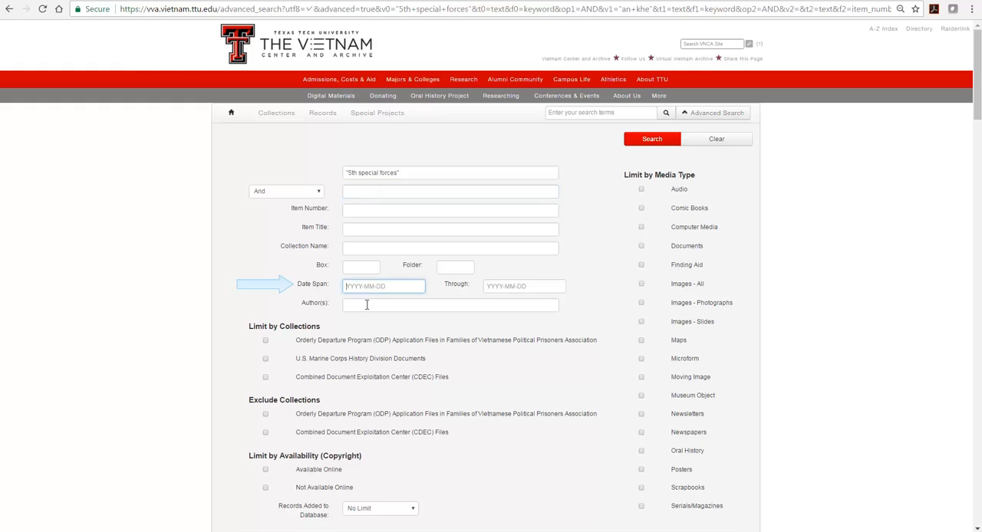
{"action": "mouse_move", "coordinate": [376, 326]}
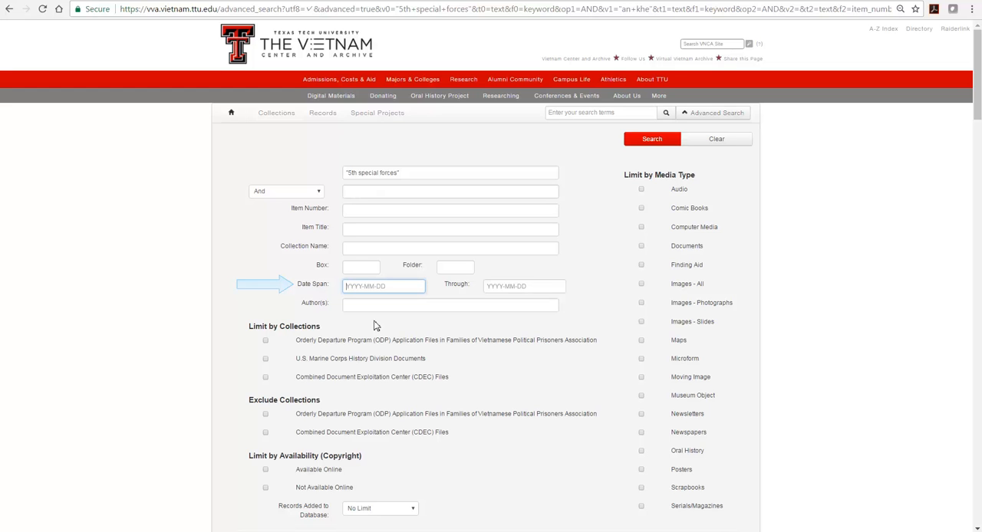
{"action": "type", "text": "196"}
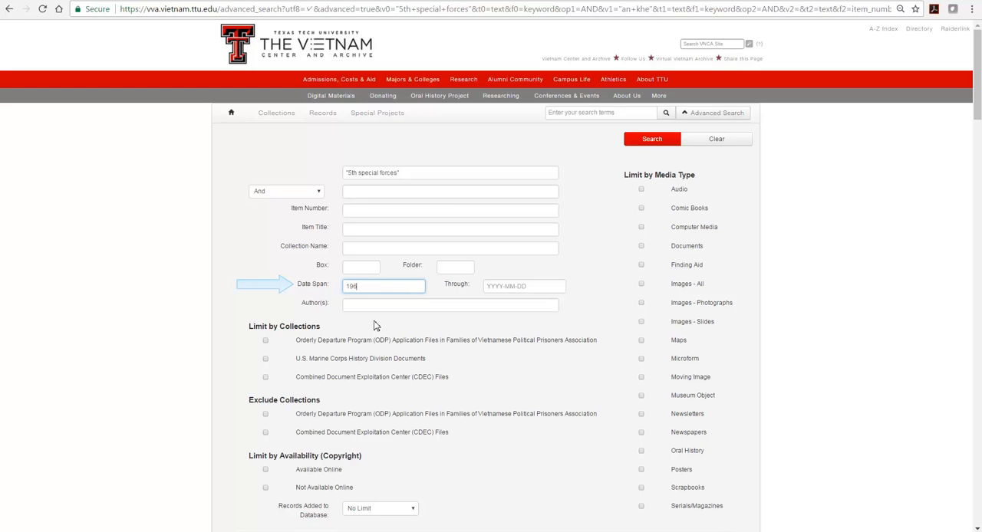
{"action": "type", "text": "68"}
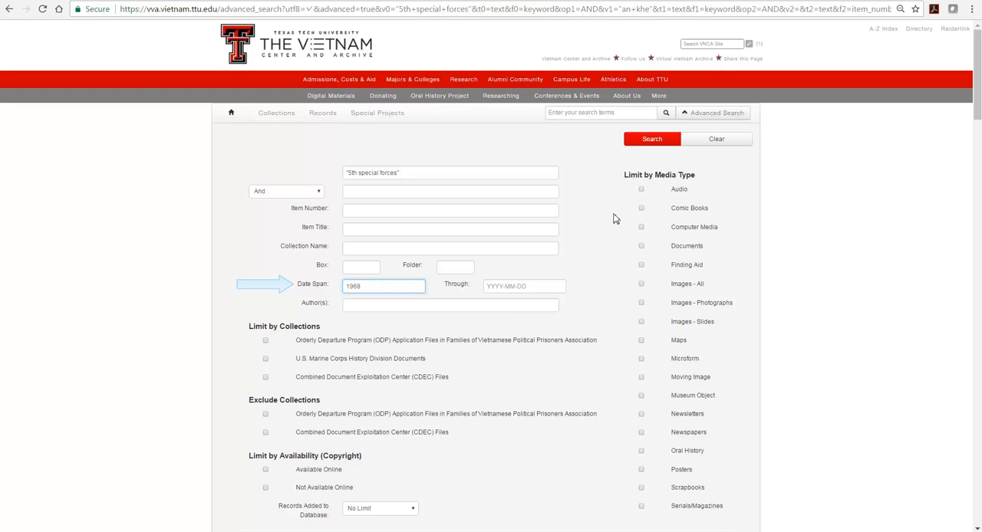
{"action": "left_click", "coordinate": [651, 139]}
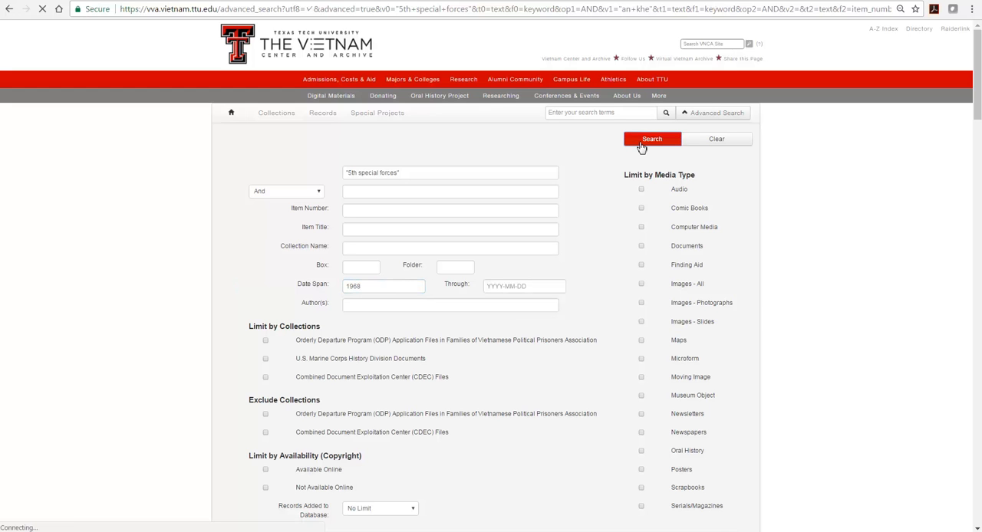
{"action": "left_click", "coordinate": [651, 139]}
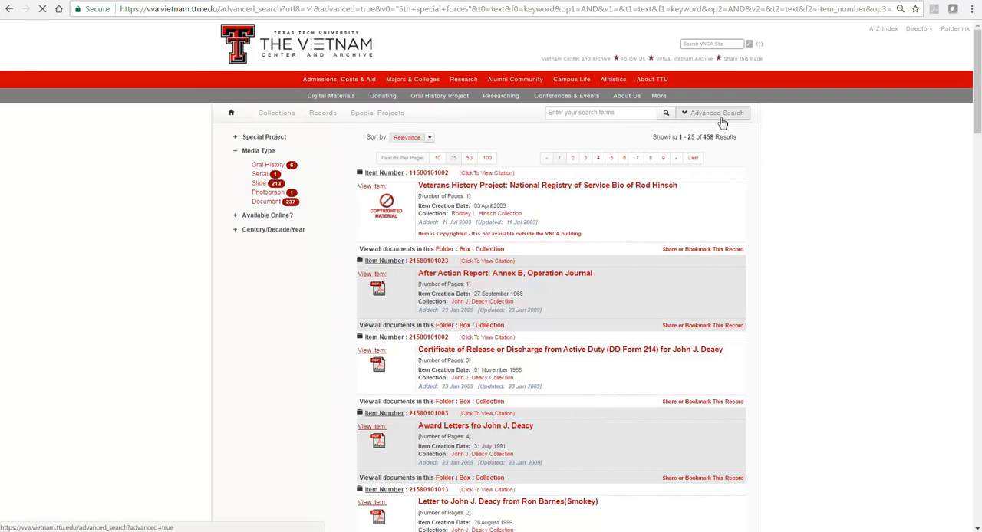
Step: Reopen the form, now showing dates 1968-01-01 through 1968-12-31
{"action": "left_click", "coordinate": [717, 112]}
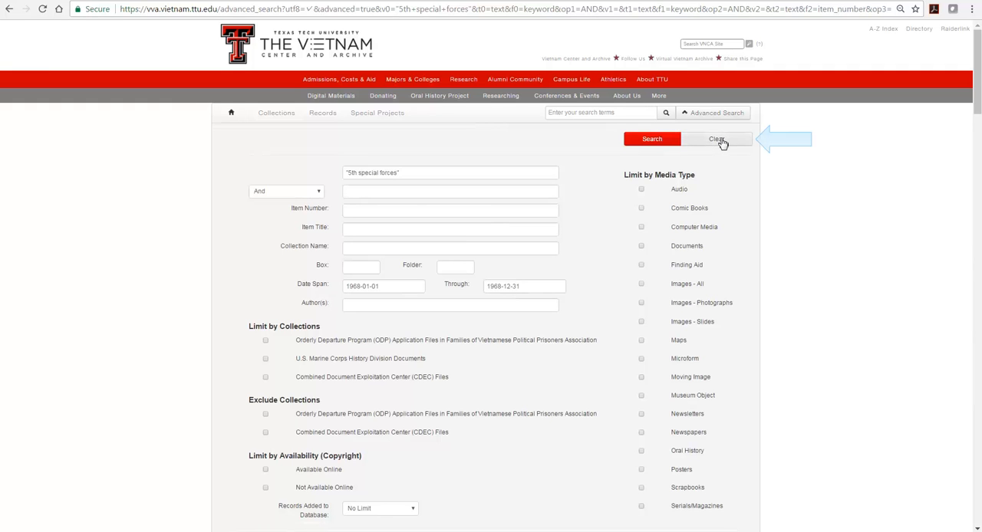
Step: Clear the keyword and date fields using the form's Clear button
{"action": "left_click", "coordinate": [716, 139]}
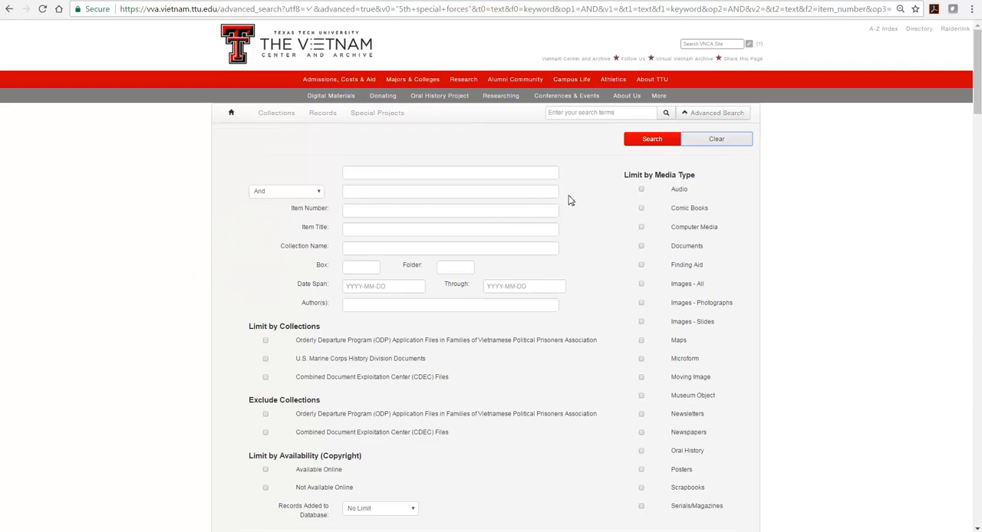
{"action": "left_click", "coordinate": [450, 210]}
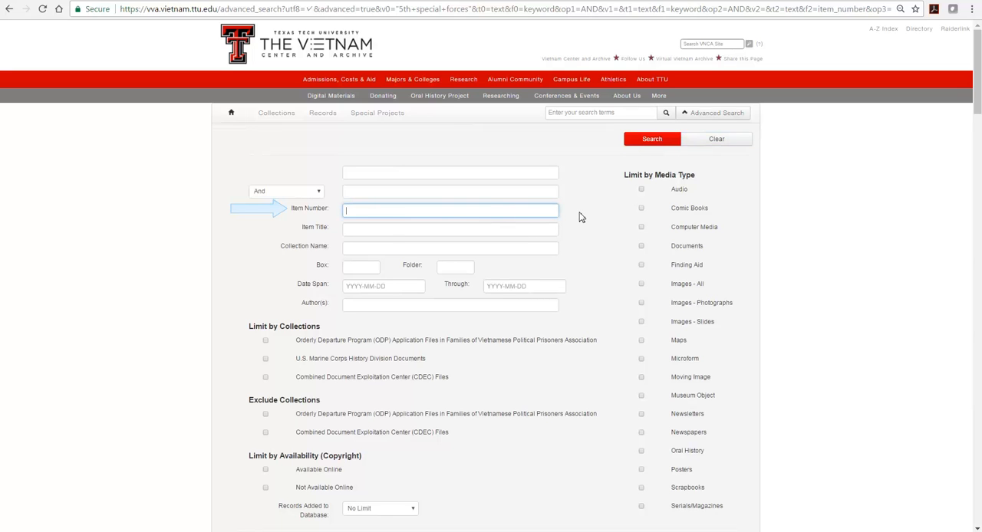
{"action": "type", "text": "2397"}
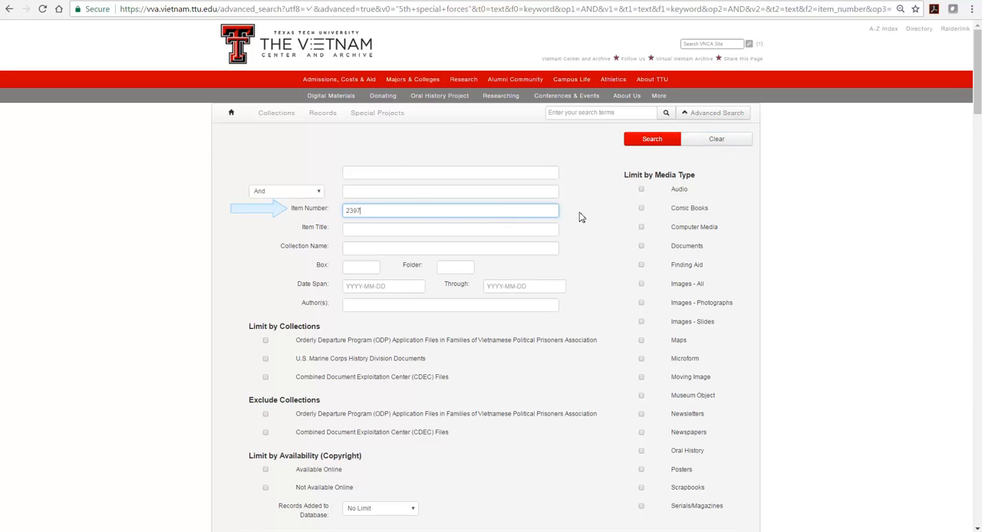
{"action": "type", "text": "0214"}
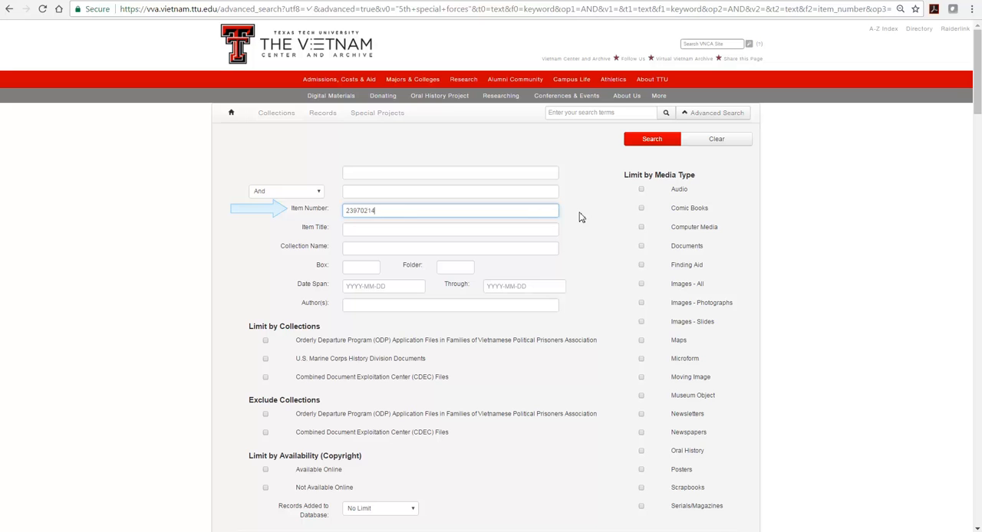
{"action": "type", "text": "005"}
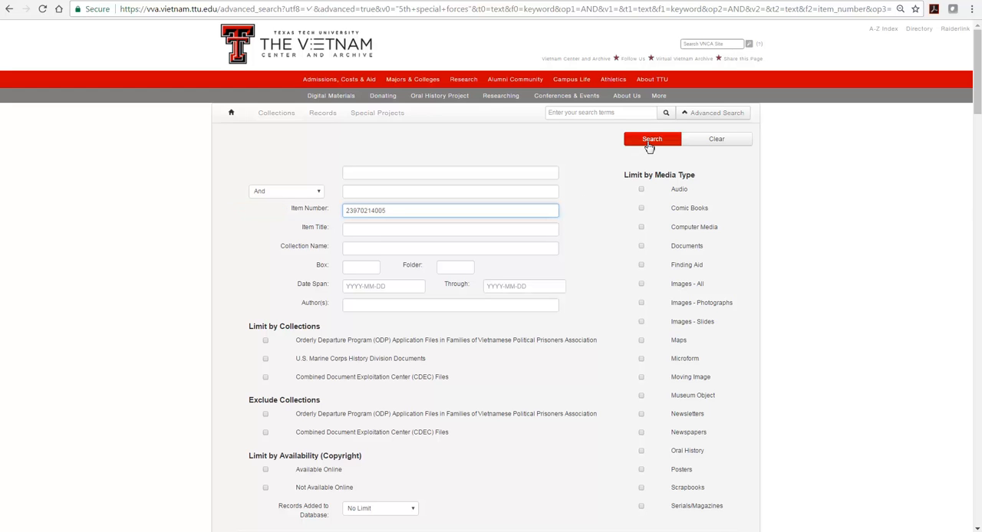
{"action": "left_click", "coordinate": [651, 139]}
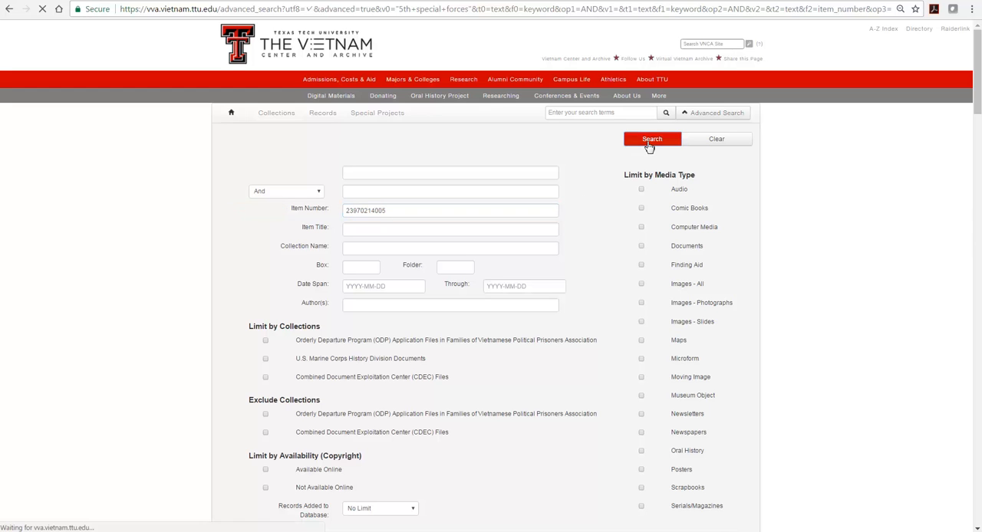
Step: View the single memo result, then reopen the blank advanced search form
{"action": "left_click", "coordinate": [651, 138]}
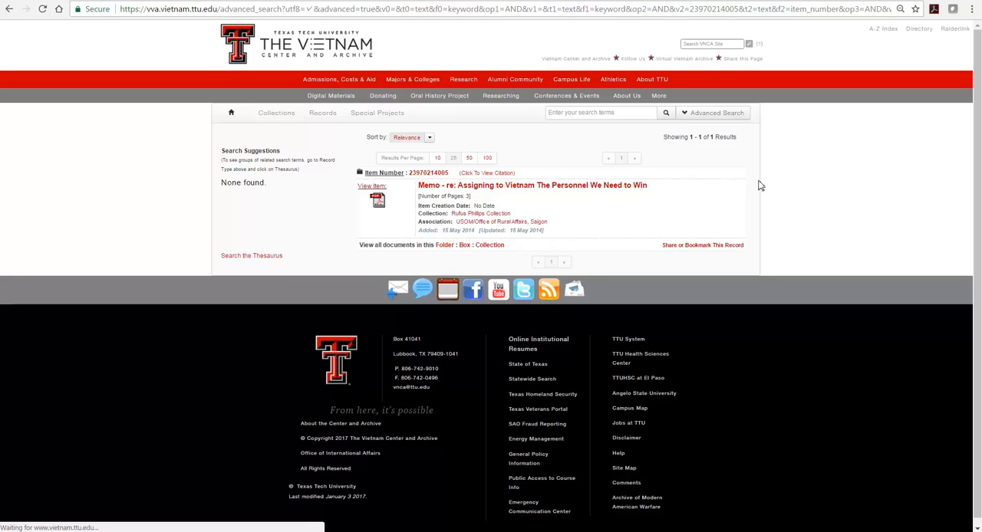
{"action": "mouse_move", "coordinate": [765, 186]}
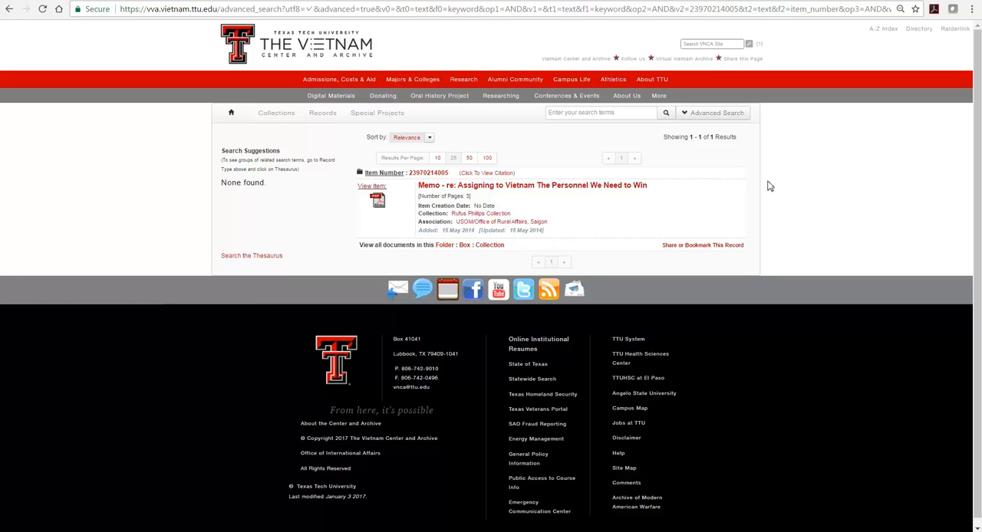
{"action": "left_click", "coordinate": [716, 112]}
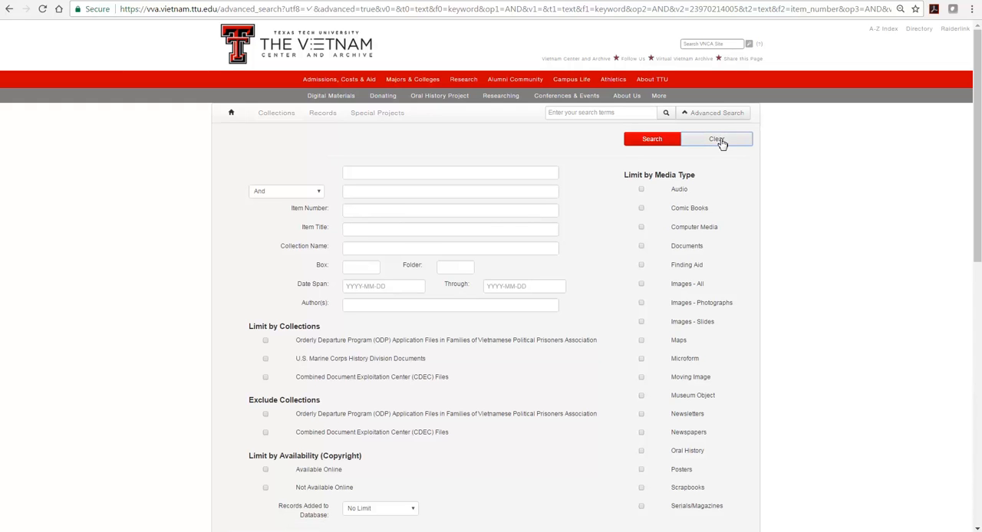
{"action": "mouse_move", "coordinate": [721, 171]}
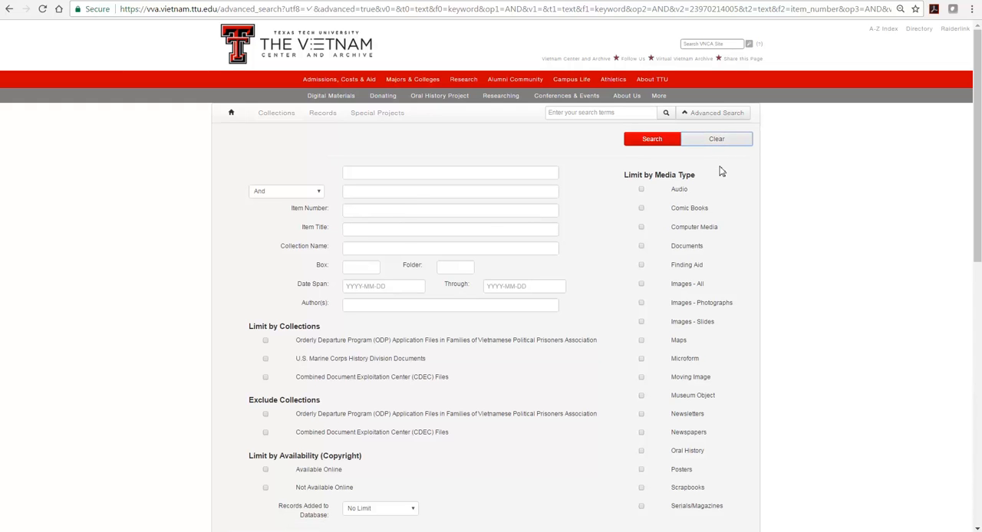
Step: Search Item Title for "scout dog", returning 637 results led by "Scout dog patrol"
{"action": "left_click", "coordinate": [450, 229]}
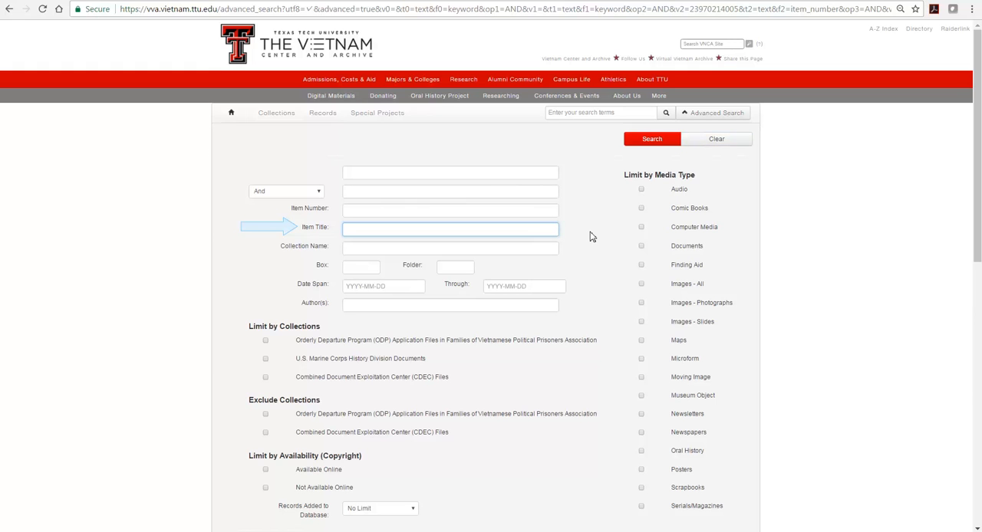
{"action": "type", "text": "scout dog"}
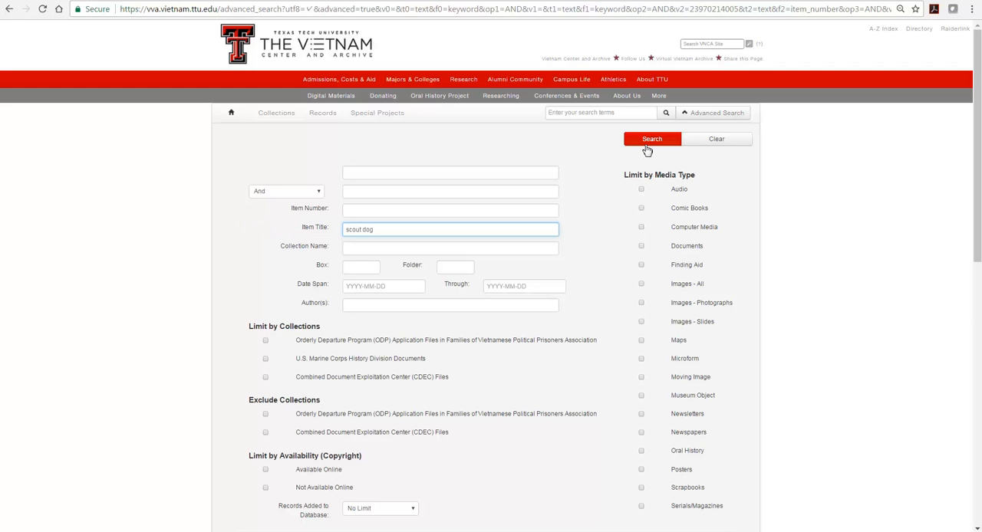
{"action": "left_click", "coordinate": [651, 138]}
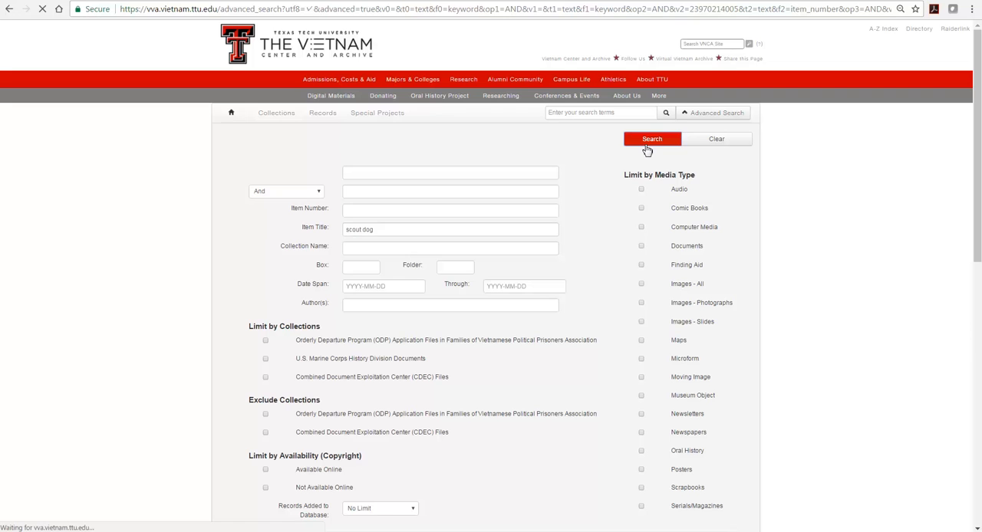
{"action": "left_click", "coordinate": [651, 139]}
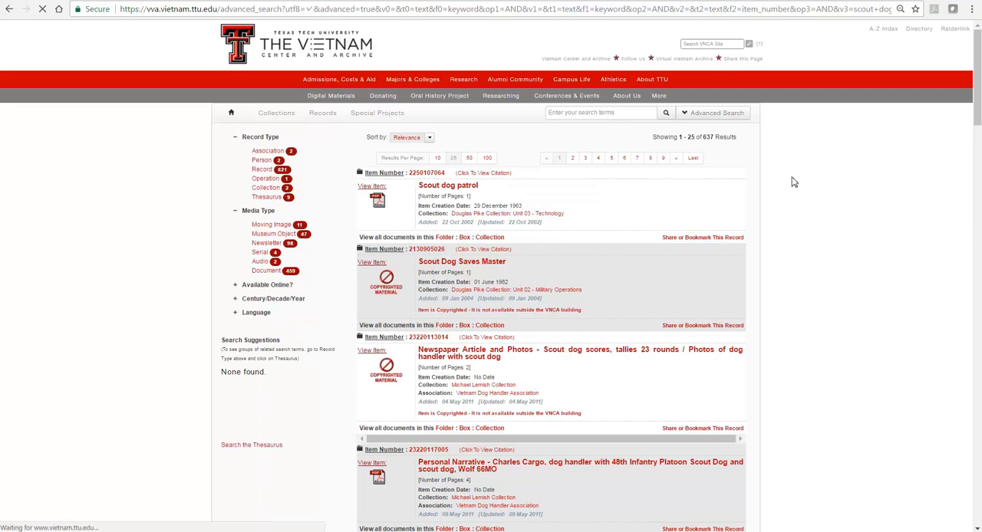
Step: Clear the form and search Collection Name "phillips", returning 2072 results
{"action": "left_click", "coordinate": [713, 113]}
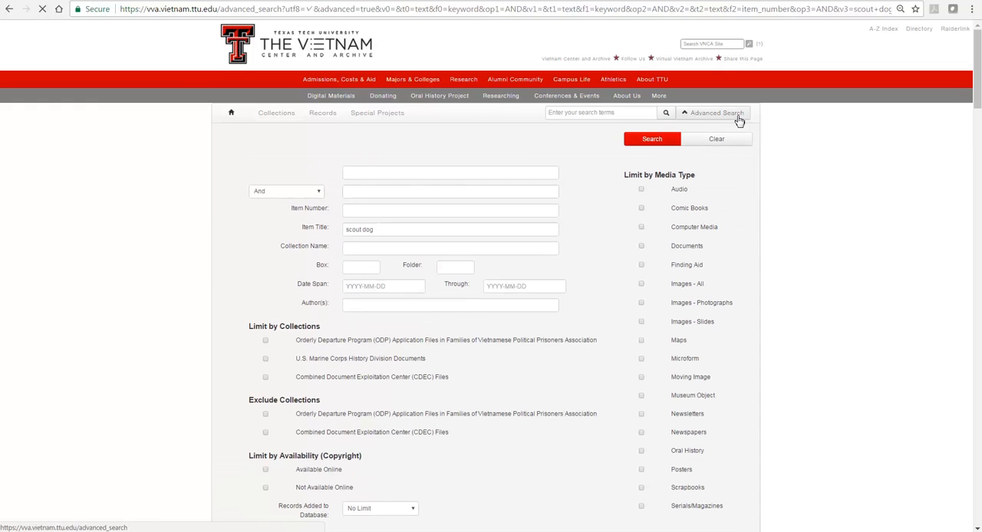
{"action": "left_click", "coordinate": [716, 139]}
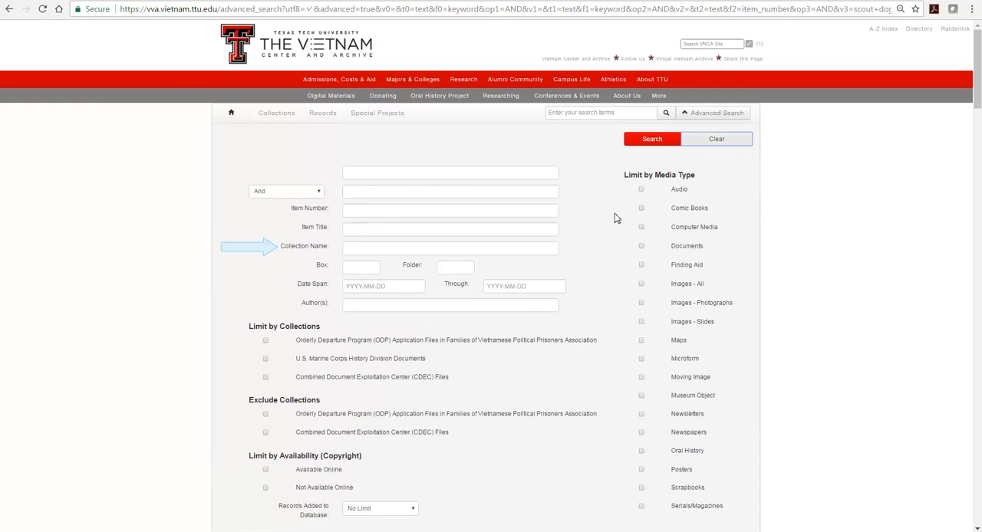
{"action": "left_click", "coordinate": [450, 247]}
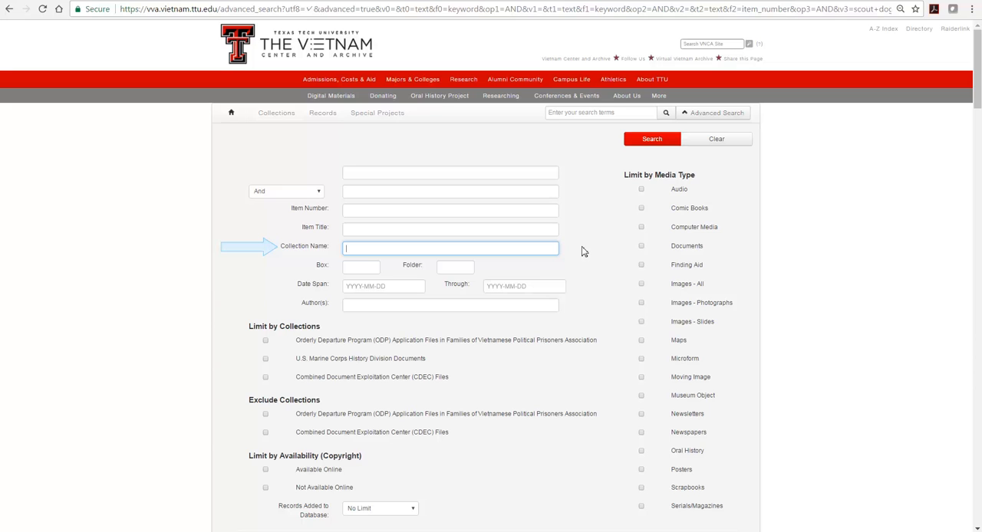
{"action": "type", "text": "phi"}
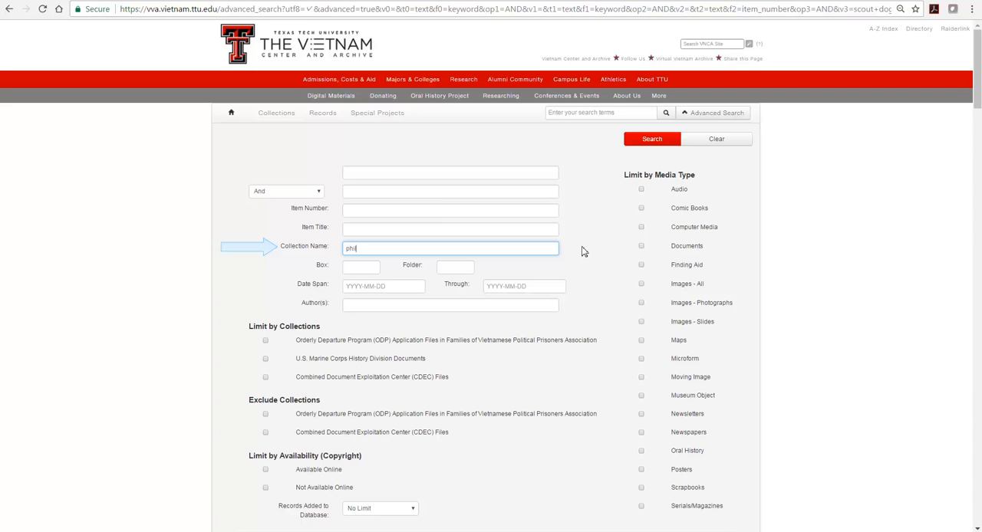
{"action": "type", "text": "lips"}
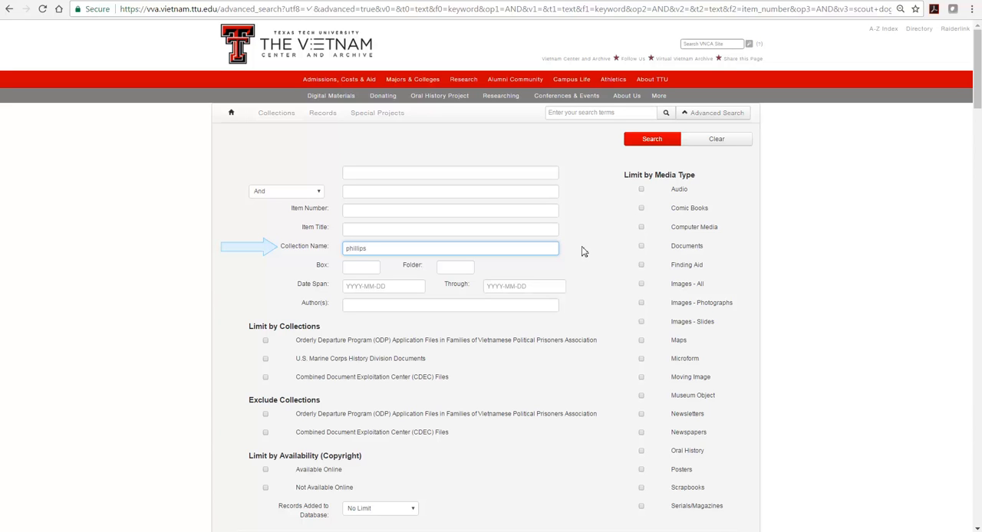
{"action": "left_click", "coordinate": [651, 139]}
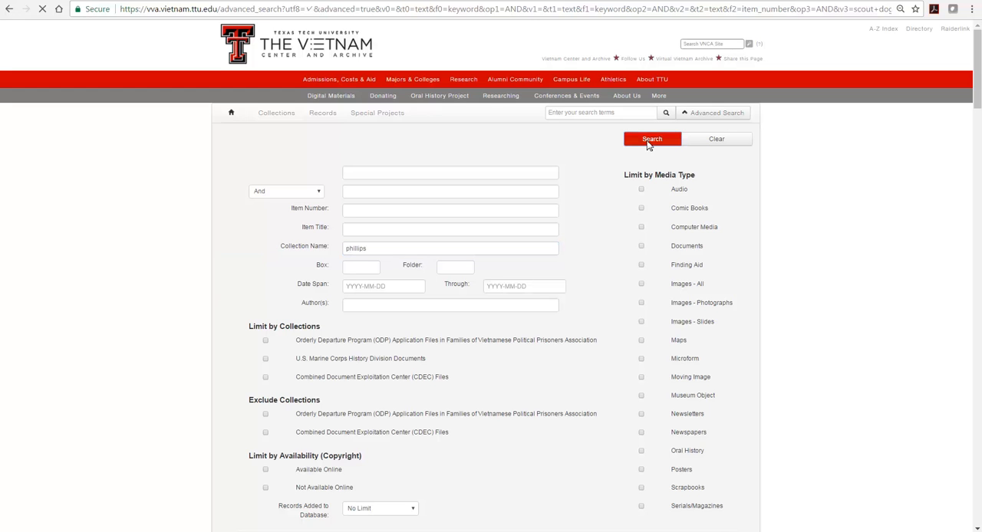
{"action": "left_click", "coordinate": [651, 139]}
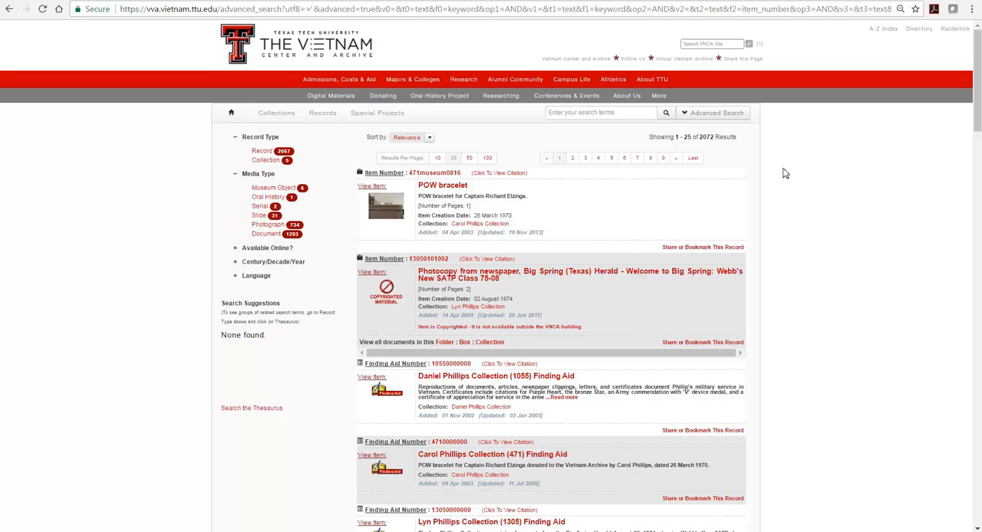
Step: Search the Collection Name field for collection number 2397
{"action": "left_click", "coordinate": [716, 113]}
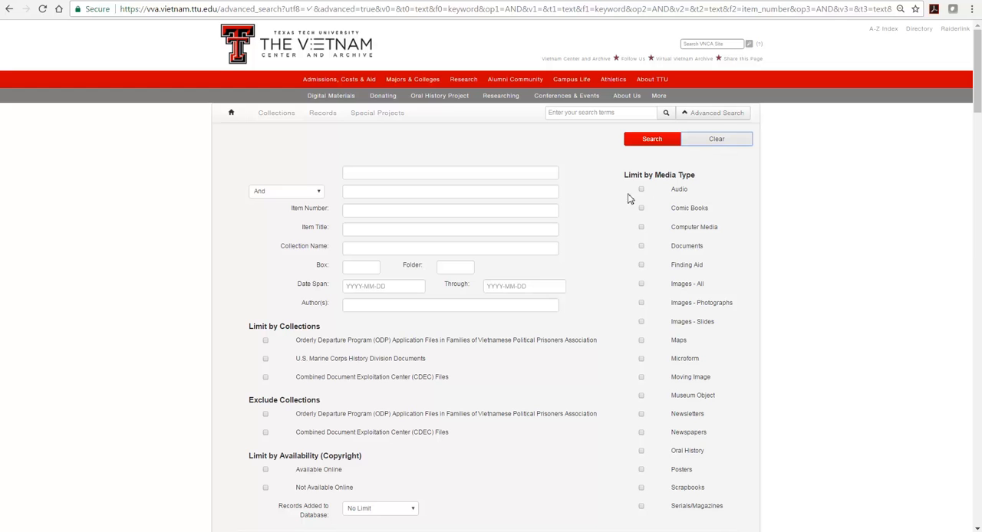
{"action": "mouse_move", "coordinate": [605, 216]}
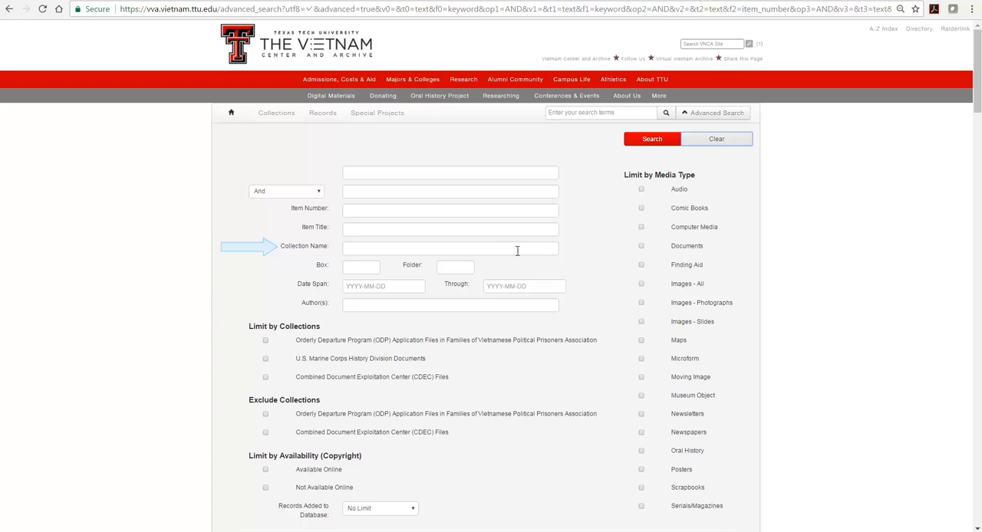
{"action": "left_click", "coordinate": [450, 247]}
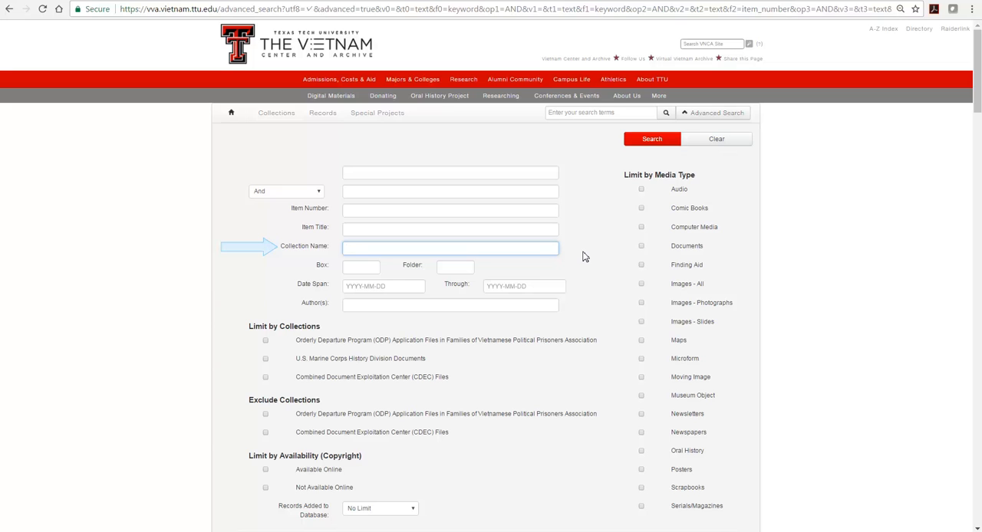
{"action": "type", "text": "23"}
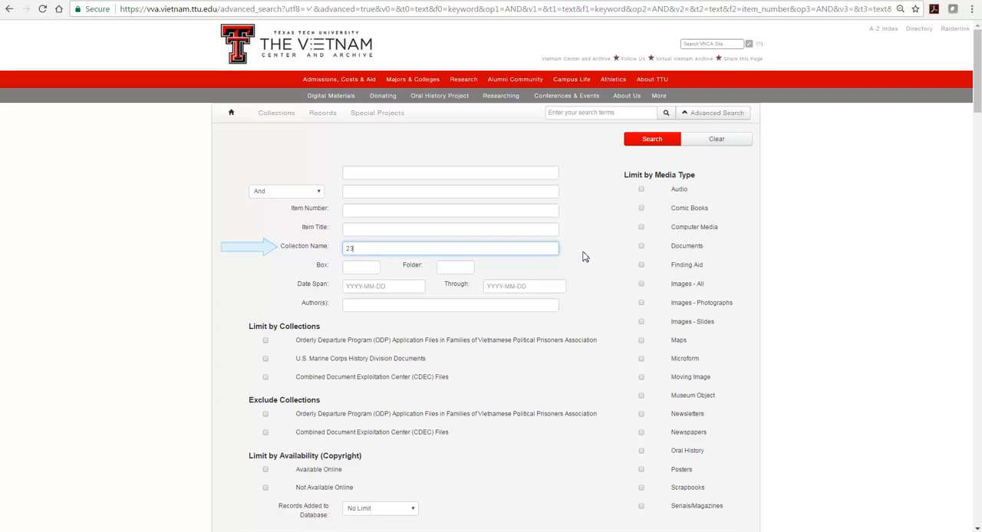
{"action": "type", "text": "97"}
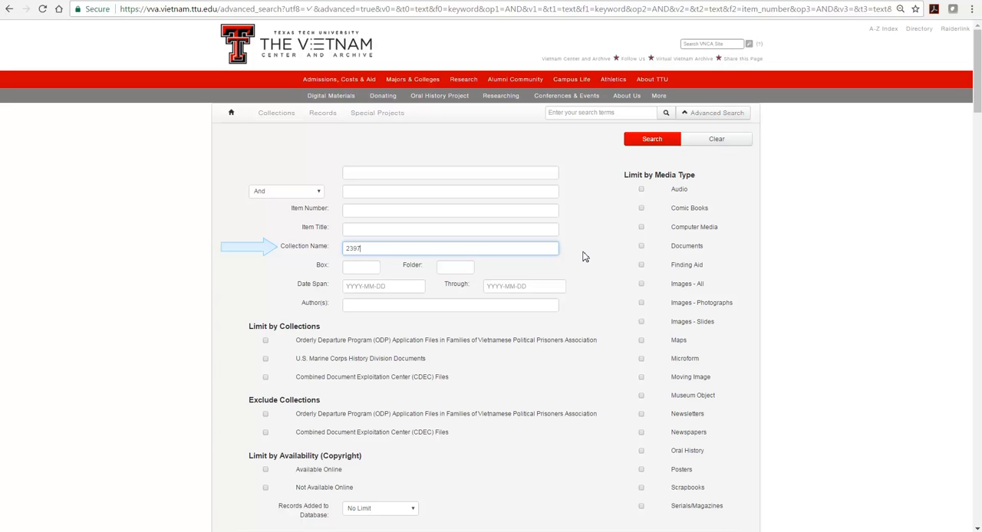
{"action": "mouse_move", "coordinate": [646, 222]}
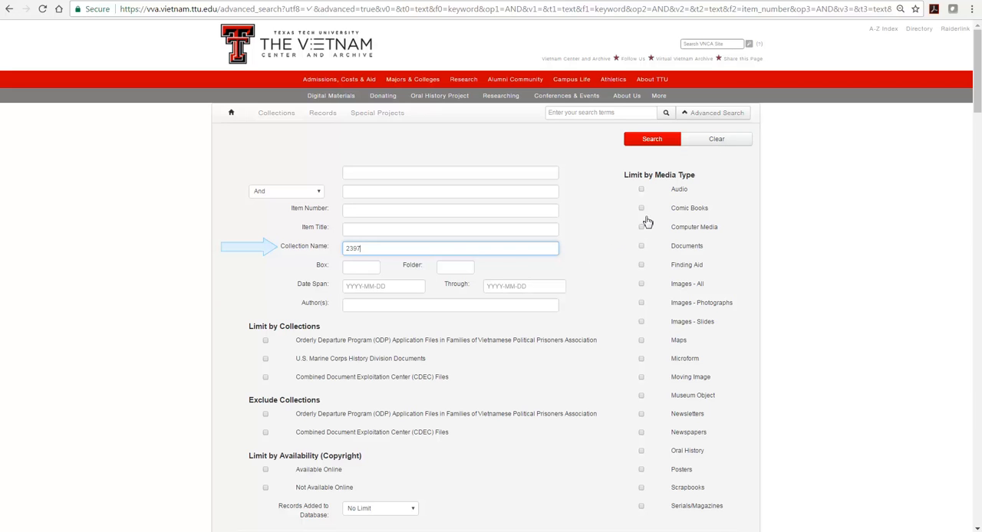
{"action": "left_click", "coordinate": [651, 139]}
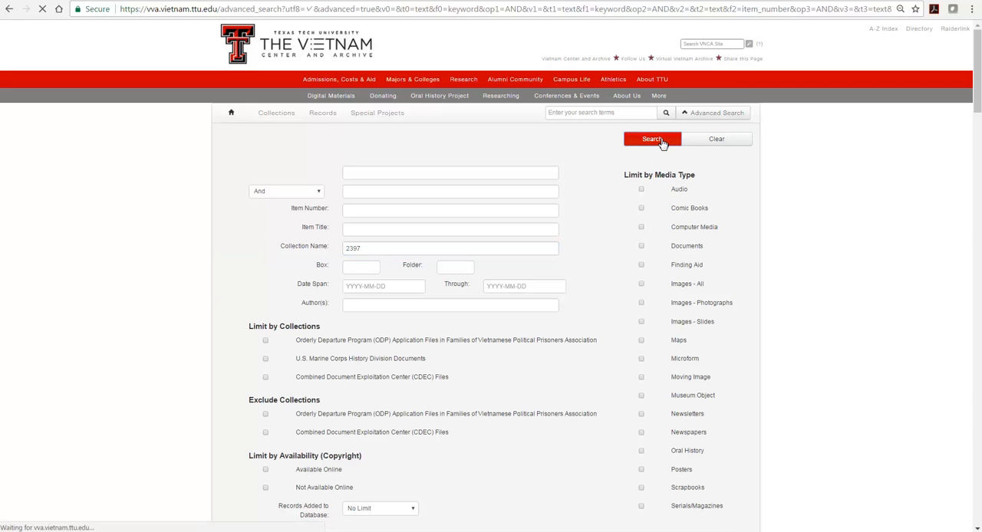
{"action": "left_click", "coordinate": [651, 139]}
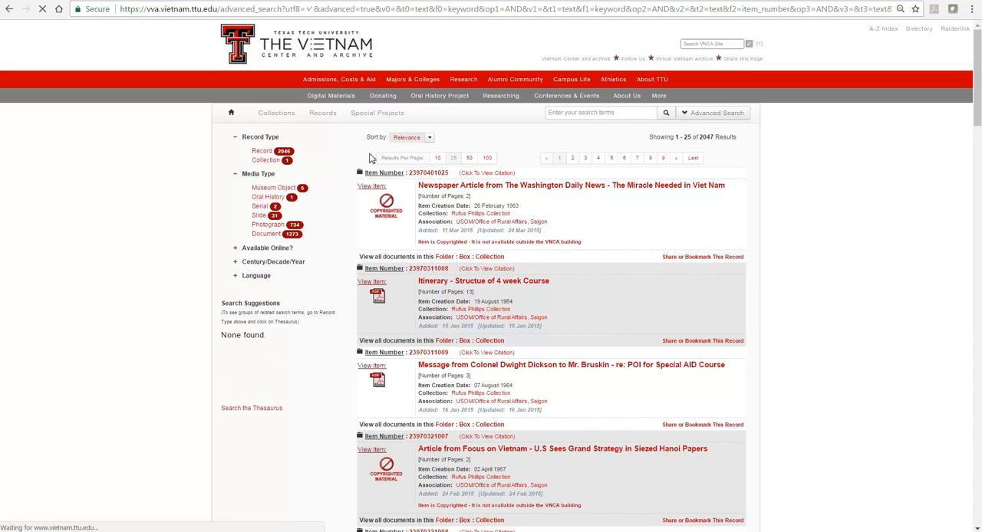
{"action": "mouse_move", "coordinate": [91, 198]}
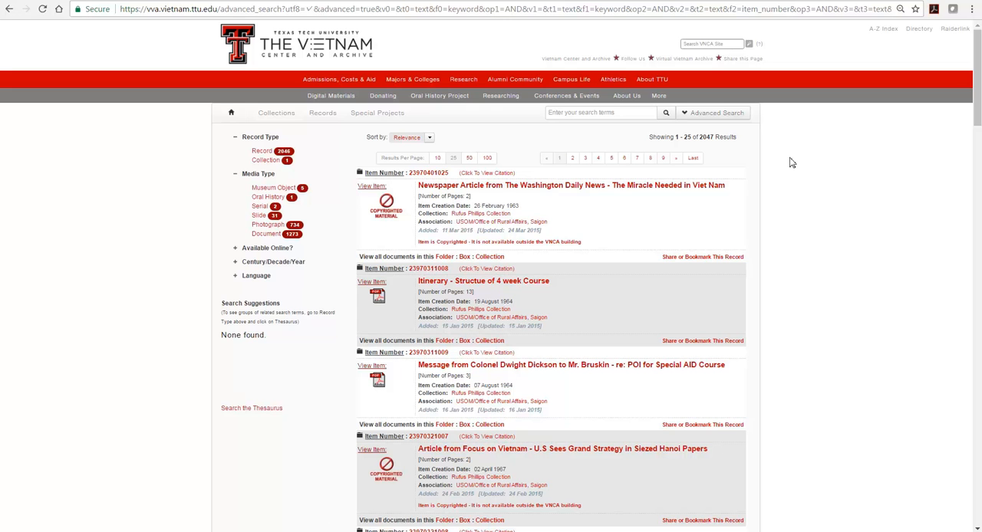
Step: Search collection 2397 again, limited to box 02 and folder 14
{"action": "left_click", "coordinate": [713, 112]}
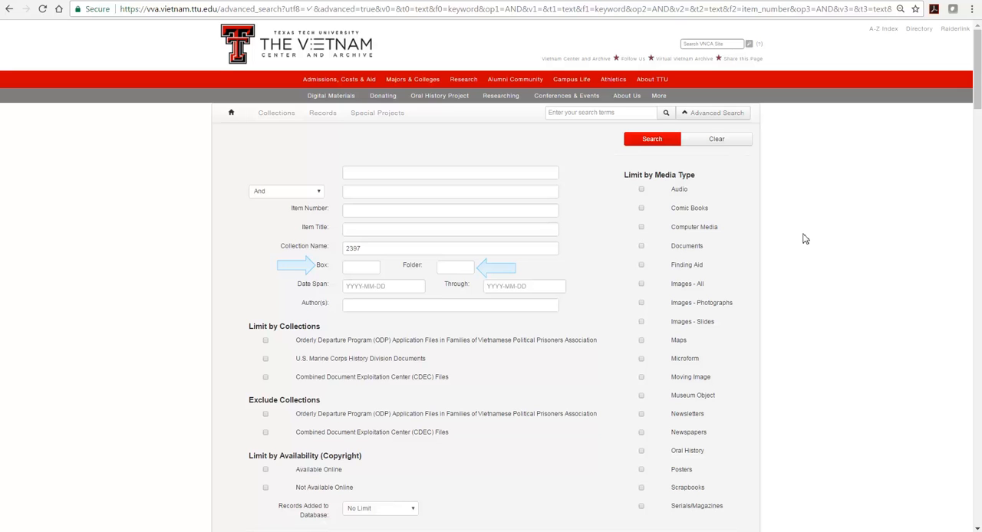
{"action": "mouse_move", "coordinate": [423, 283]}
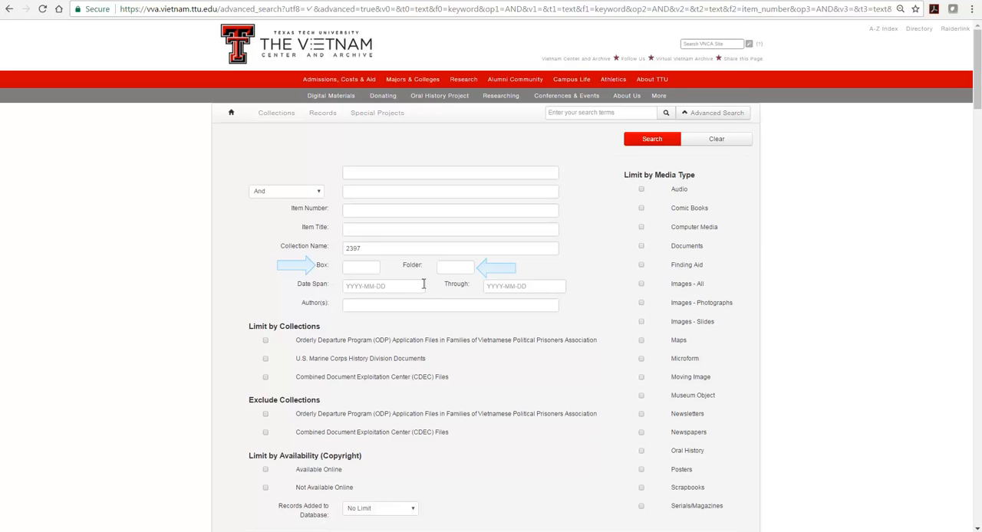
{"action": "left_click", "coordinate": [361, 266]}
{"action": "type", "text": "02"}
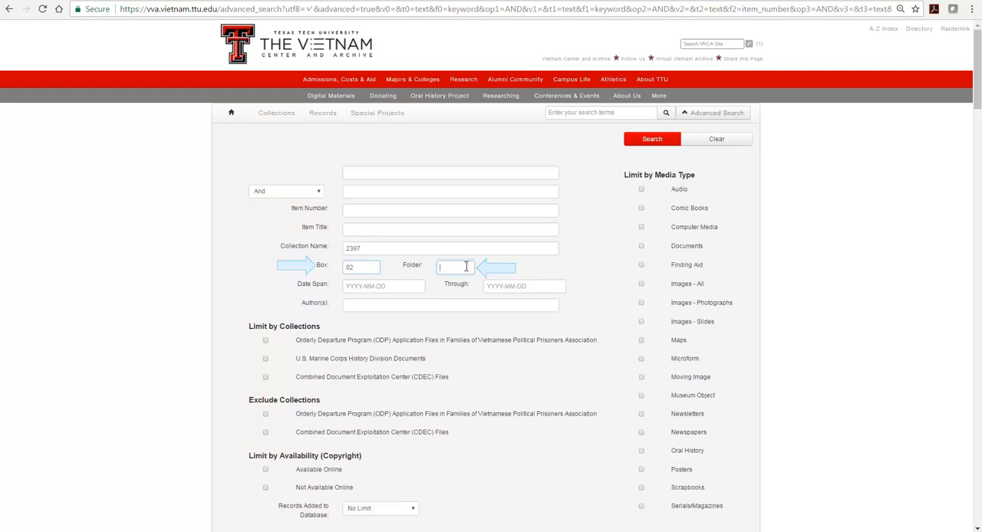
{"action": "type", "text": "14"}
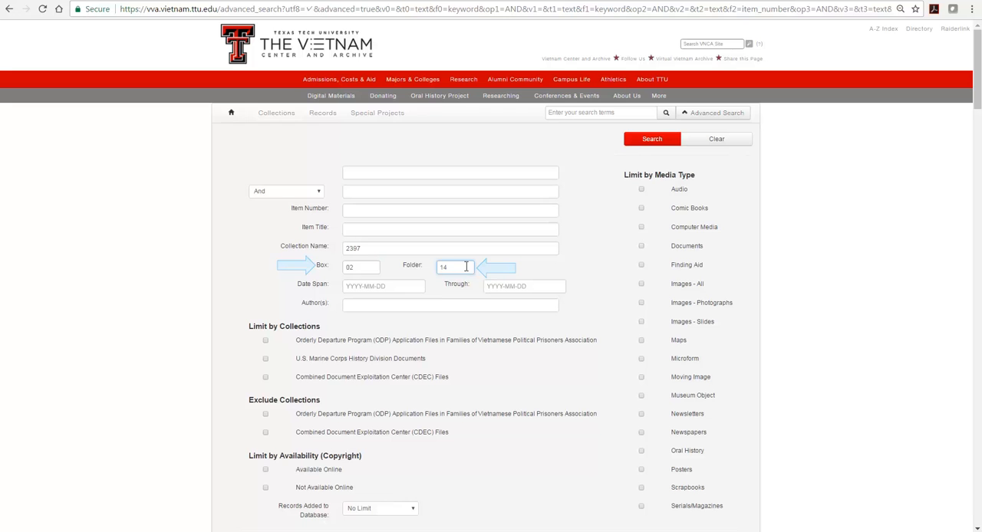
{"action": "left_click", "coordinate": [652, 139]}
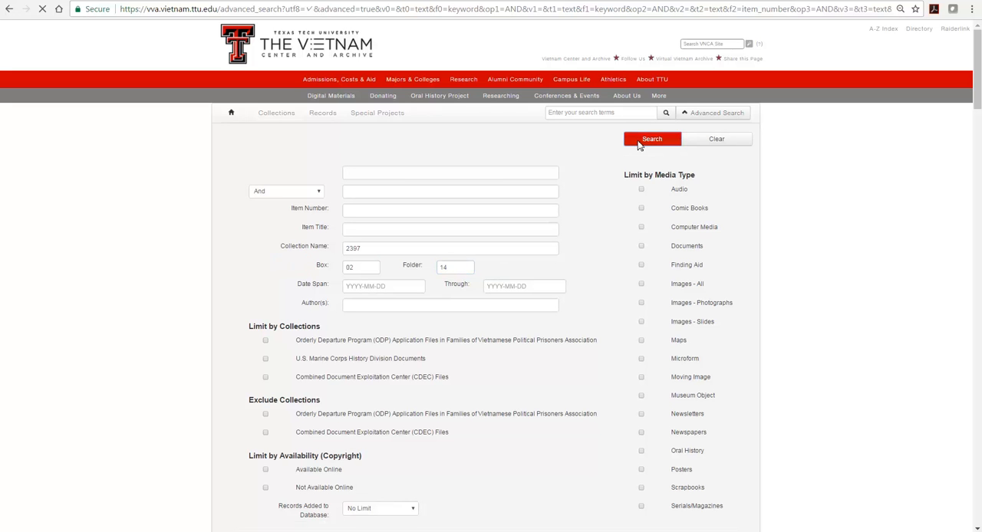
{"action": "left_click", "coordinate": [652, 139]}
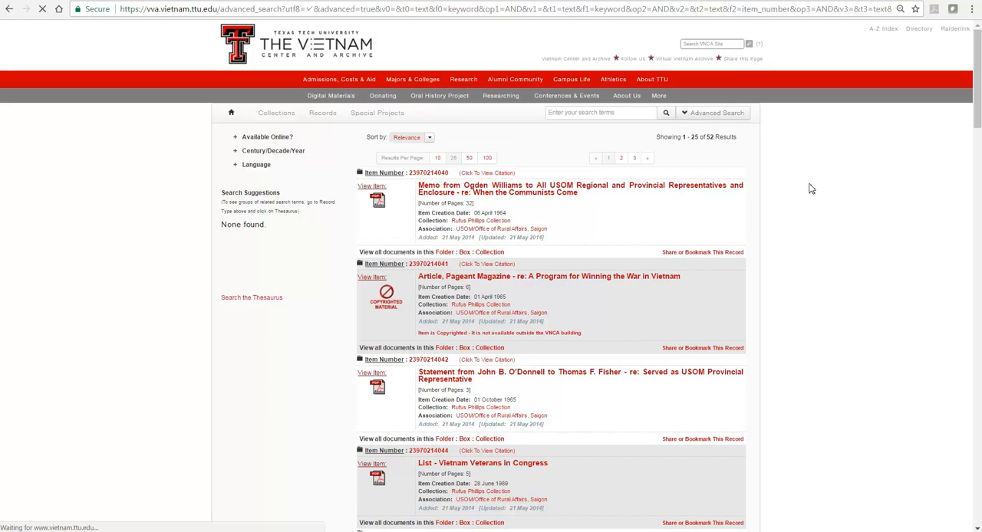
Step: Clear the Advanced Search fields and scroll down to the limit options
{"action": "left_click", "coordinate": [716, 112]}
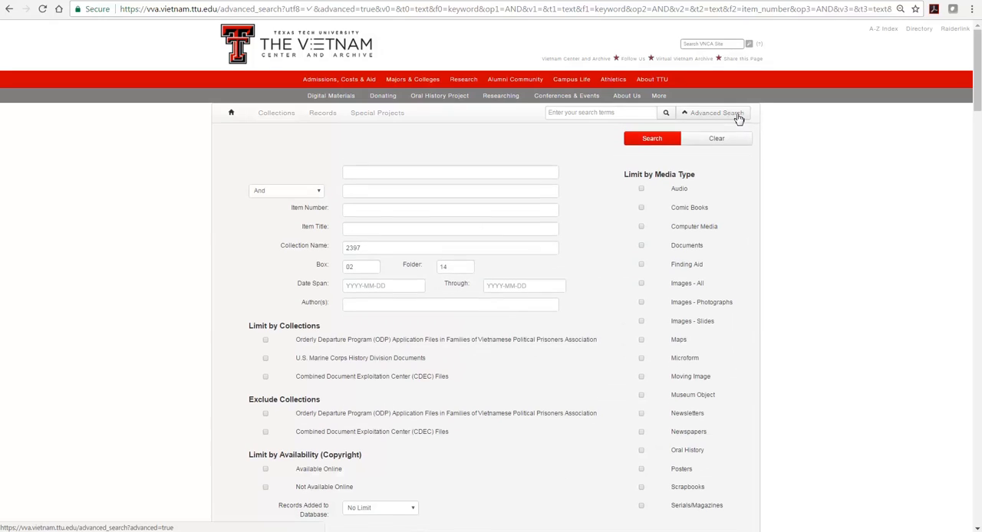
{"action": "left_click", "coordinate": [715, 139]}
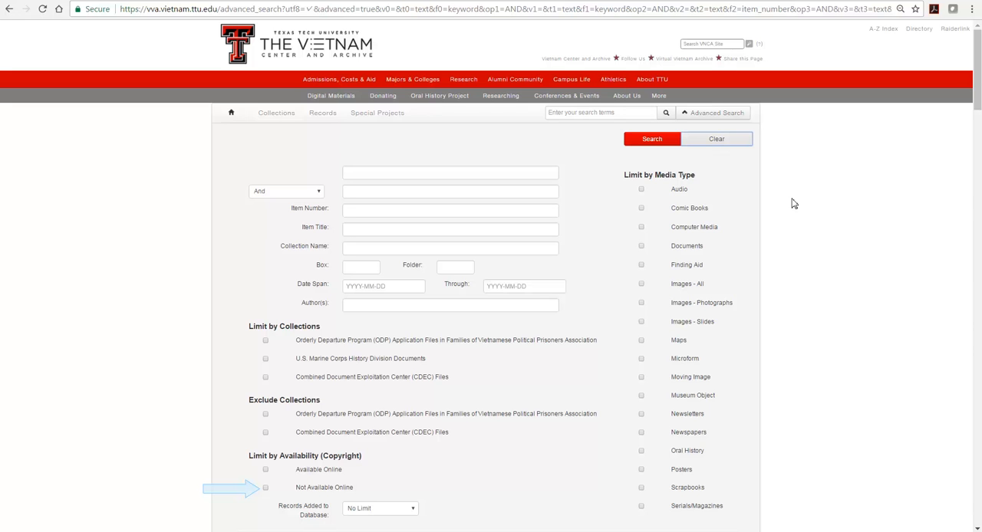
{"action": "scroll", "scroll_direction": "down", "scroll_amount": 3}
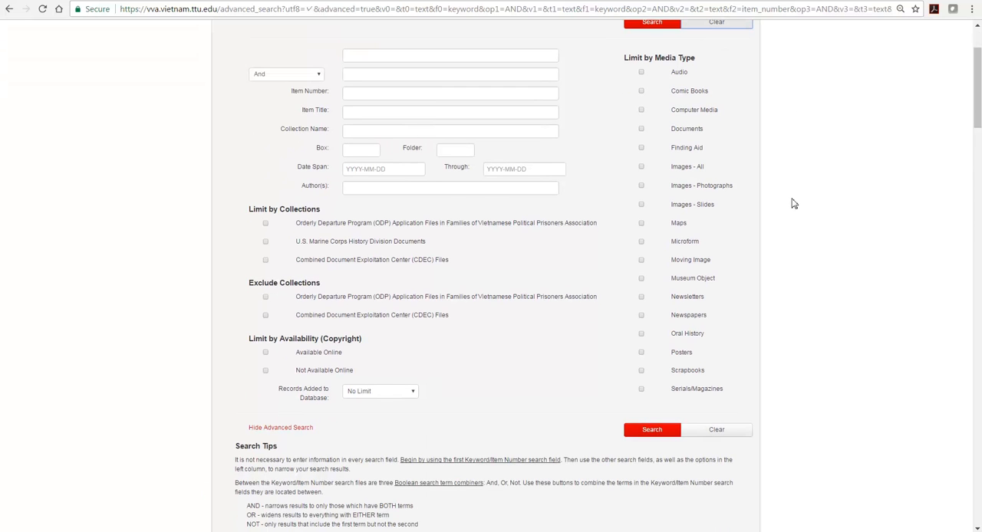